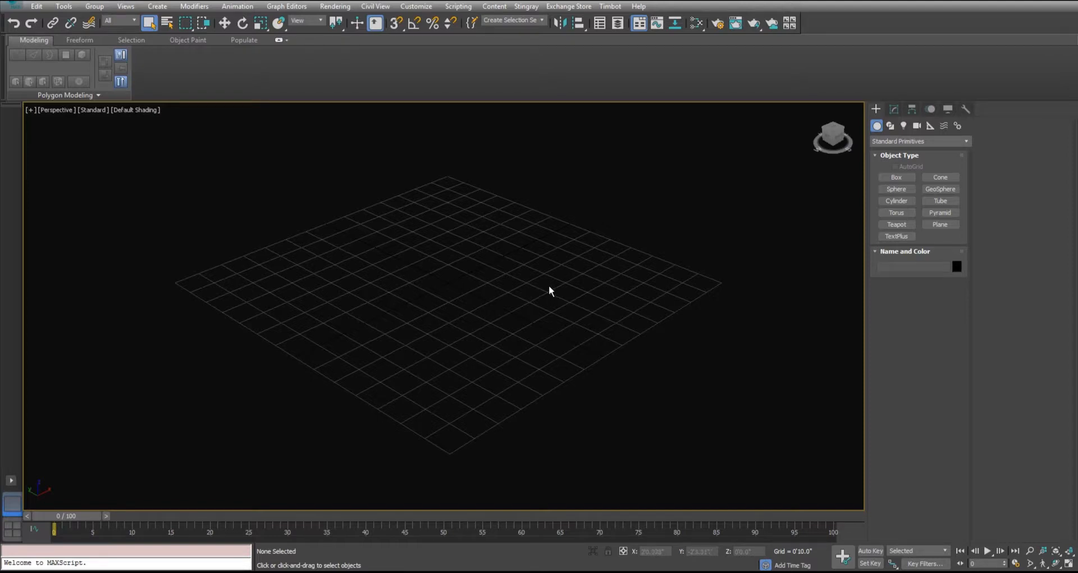
mouse_move(508, 290)
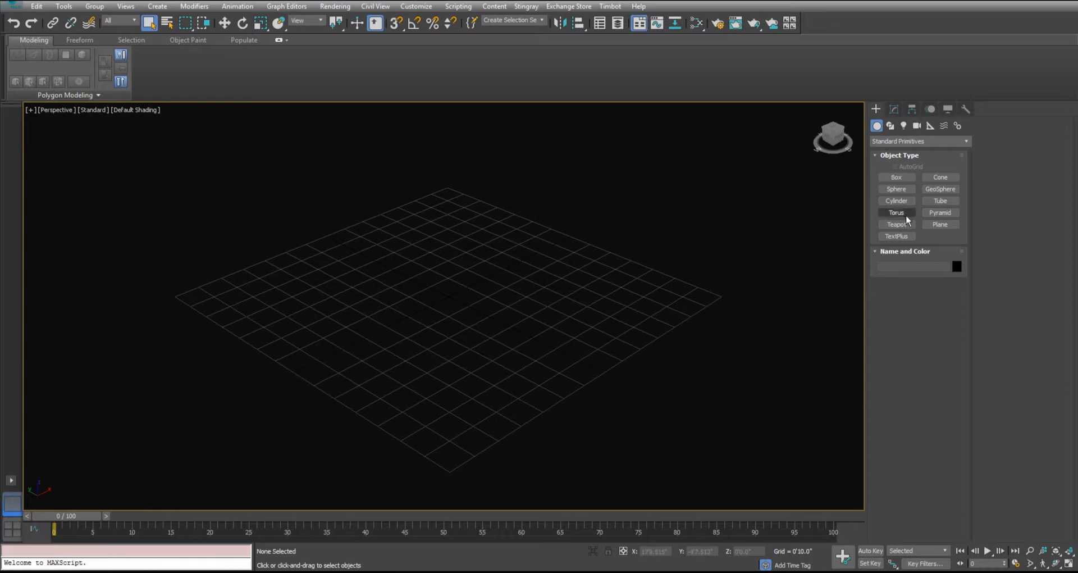
Create a Teapot primitive at the centre of the Perspective viewport grid.
click(897, 225)
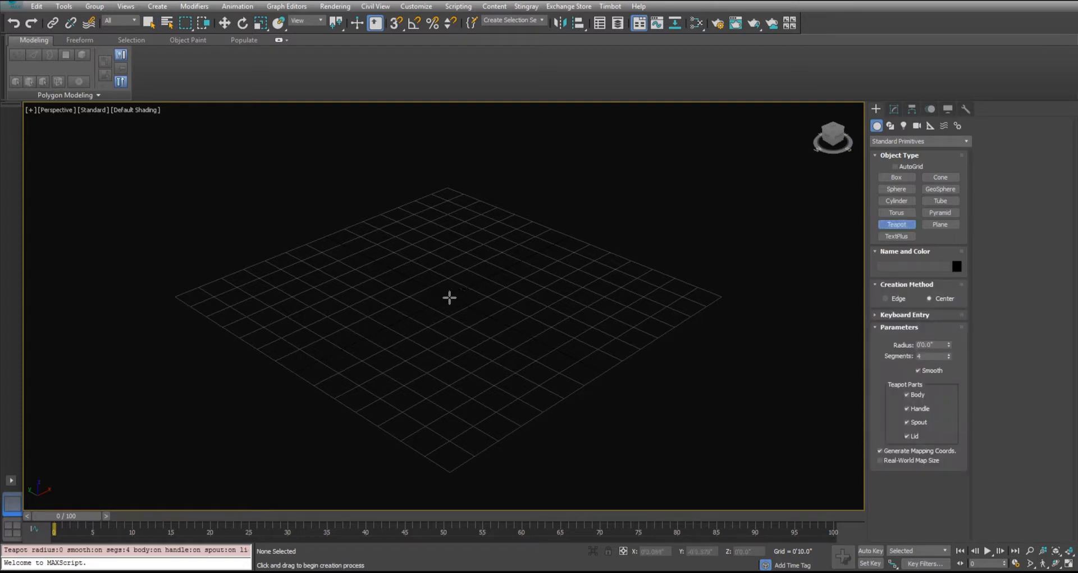
drag(449, 297, 499, 288)
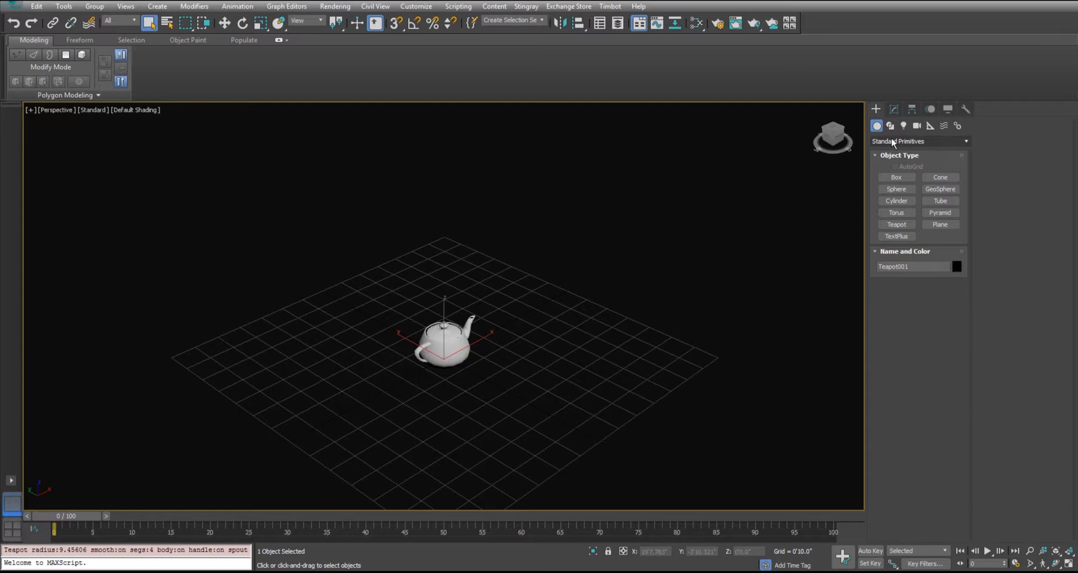
Add an AdvArray modifier to the teapot's modifier stack in the Modify panel.
click(966, 109)
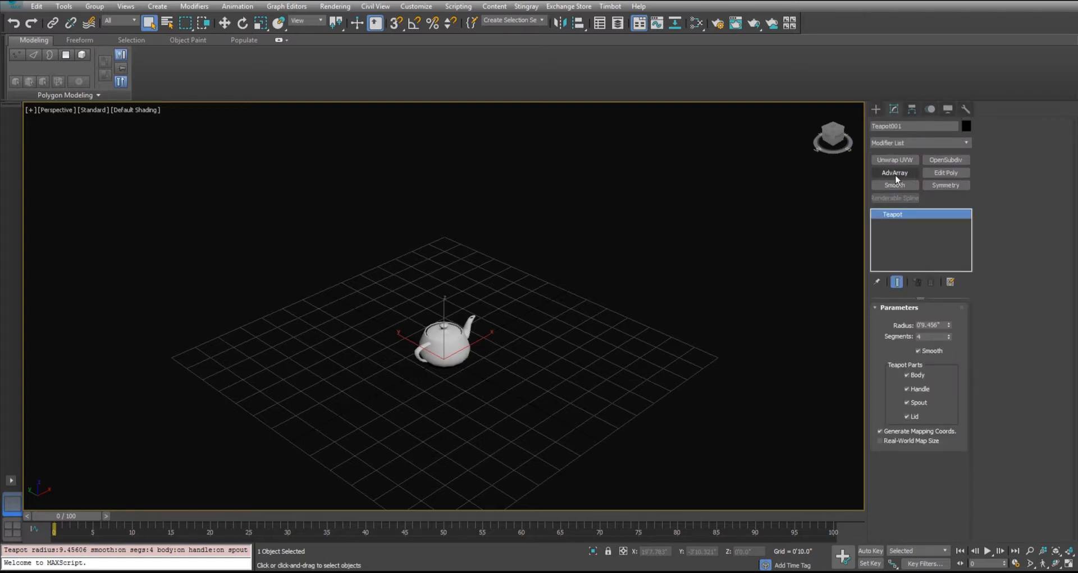
click(895, 173)
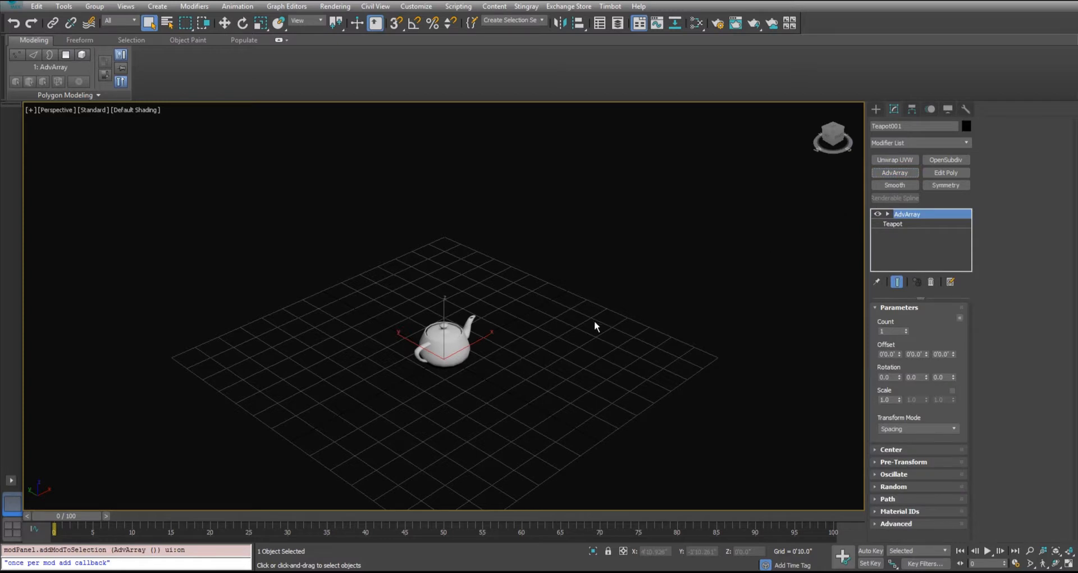
mouse_move(906, 331)
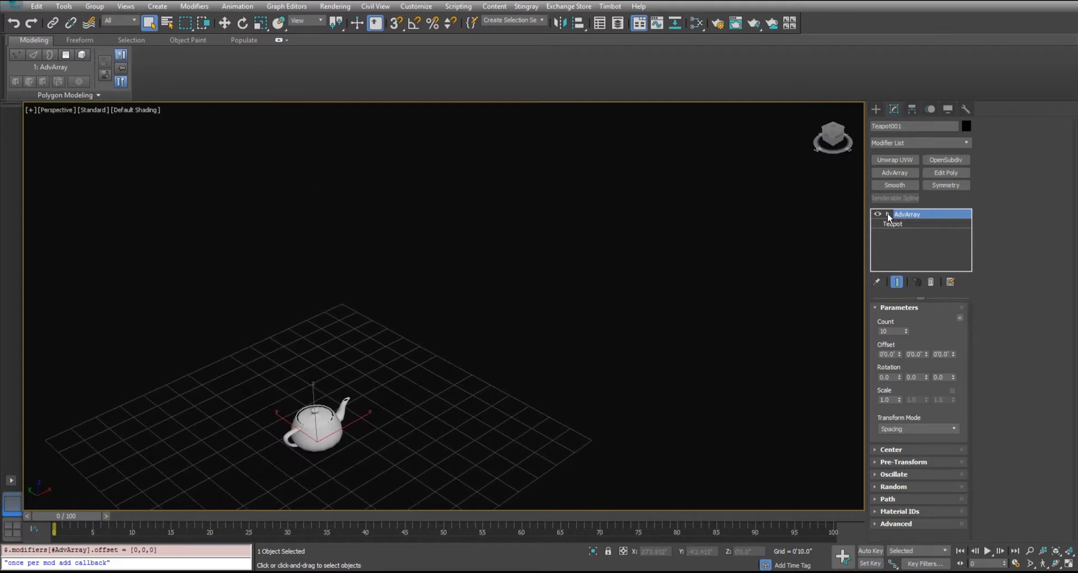
Move the AdvArray gizmo to spread copies diagonally, then reset to one teapot.
click(888, 214)
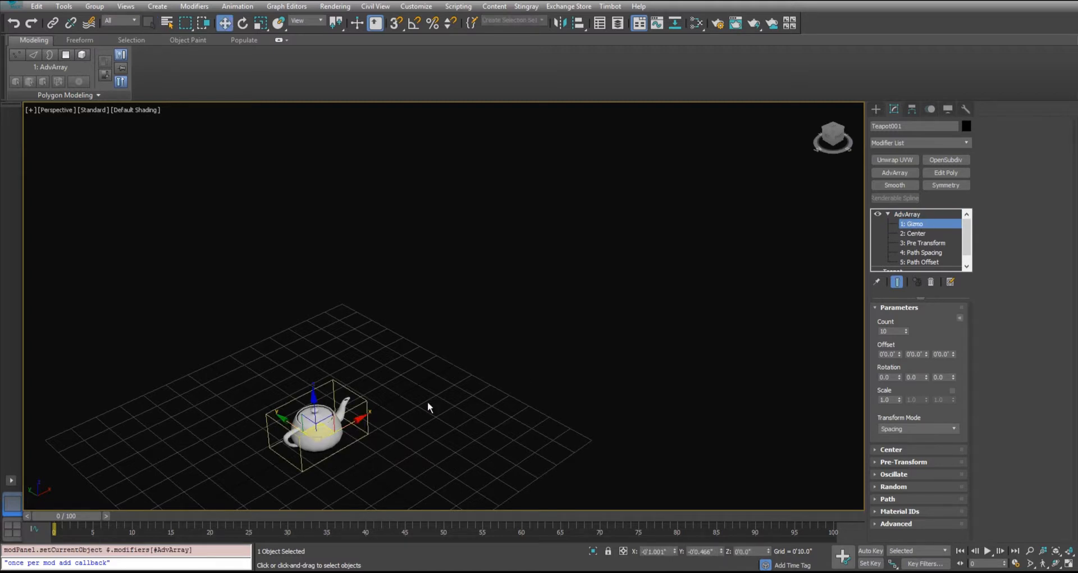
mouse_move(356, 407)
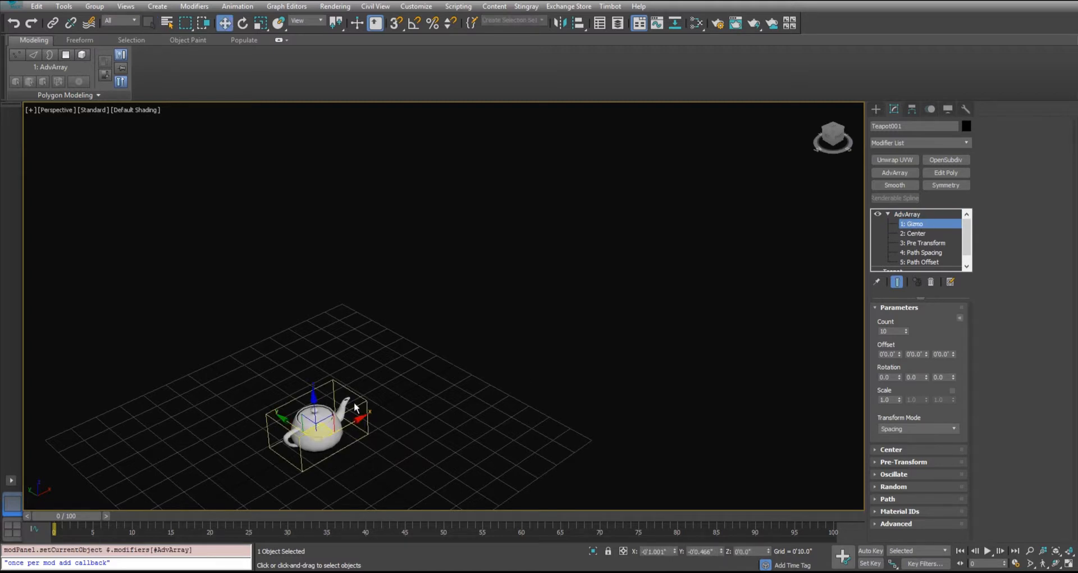
drag(357, 413, 371, 413)
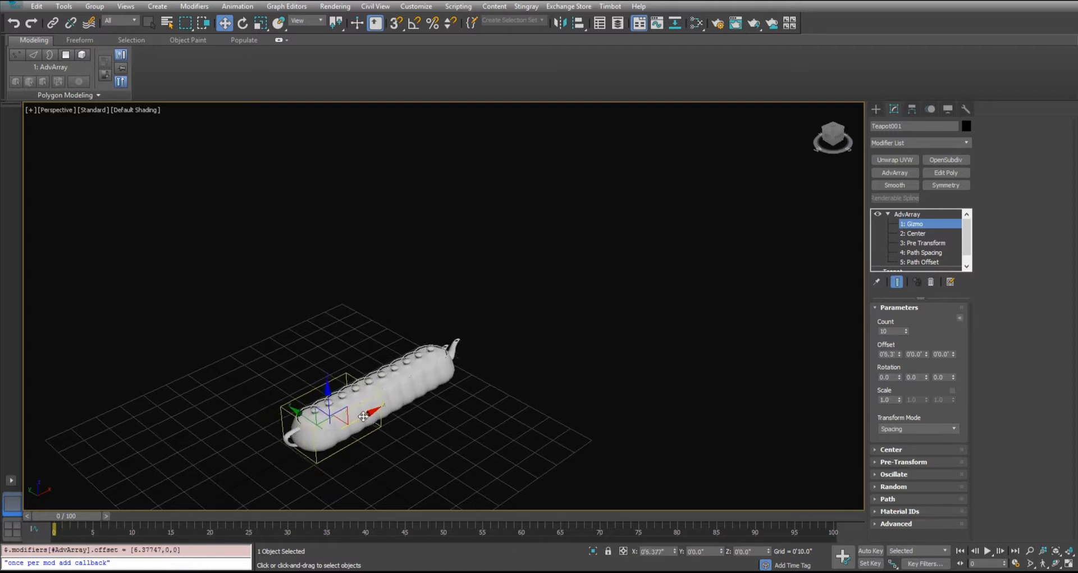
drag(898, 353, 897, 337)
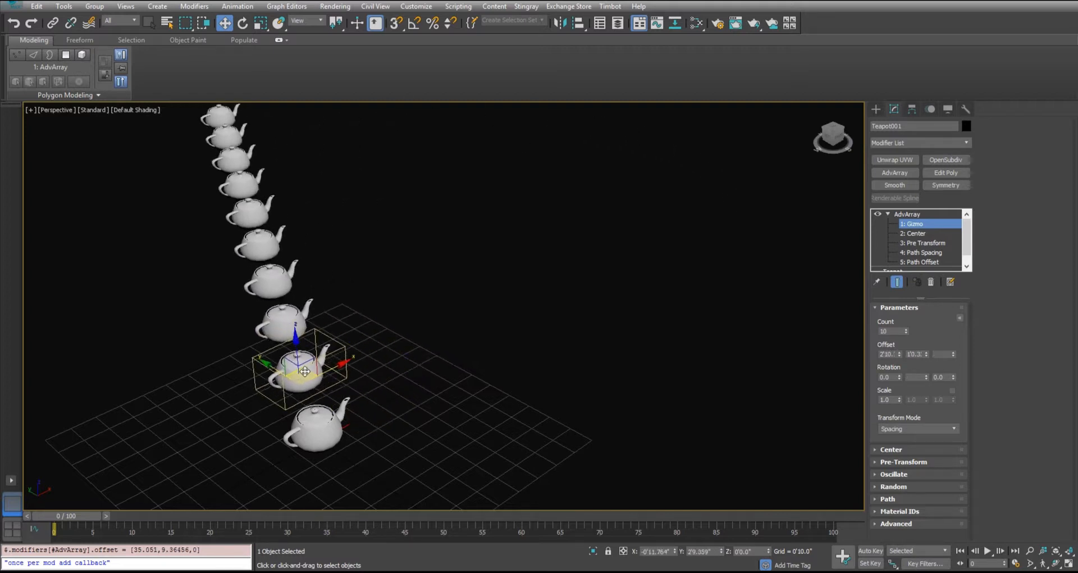
drag(305, 371, 431, 426)
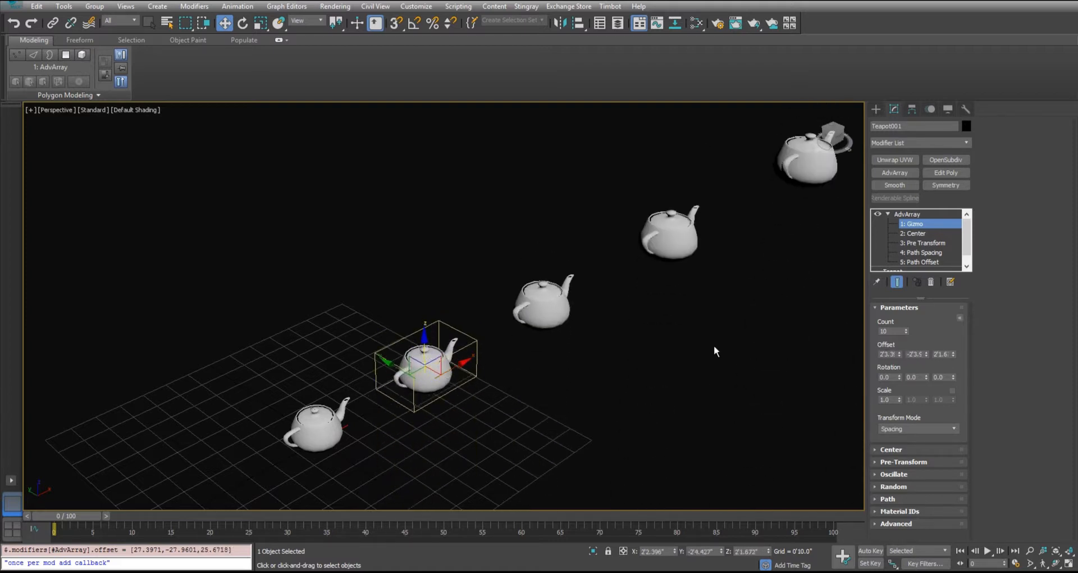
mouse_move(921, 275)
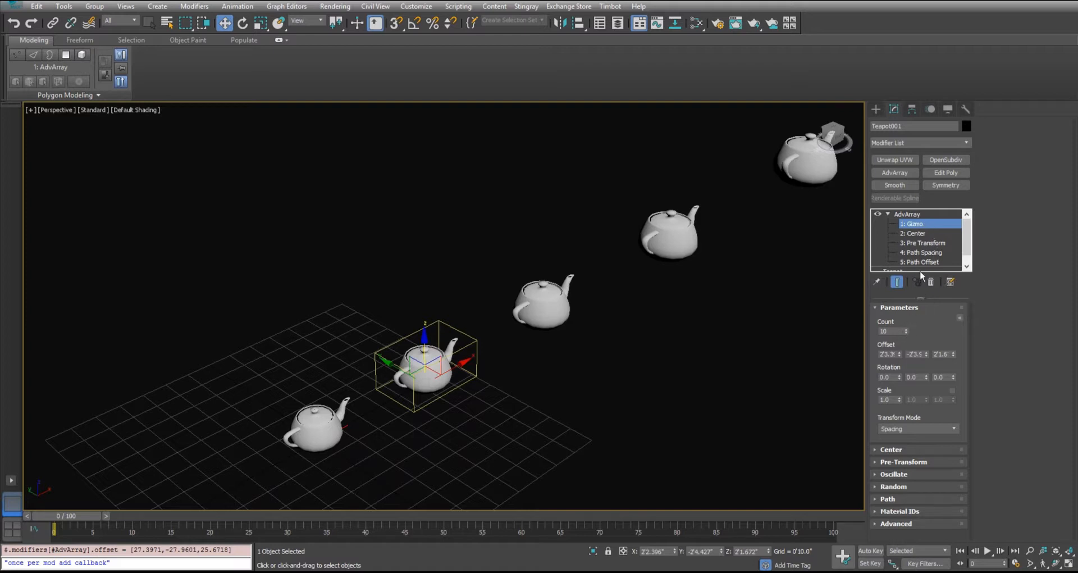
click(903, 333)
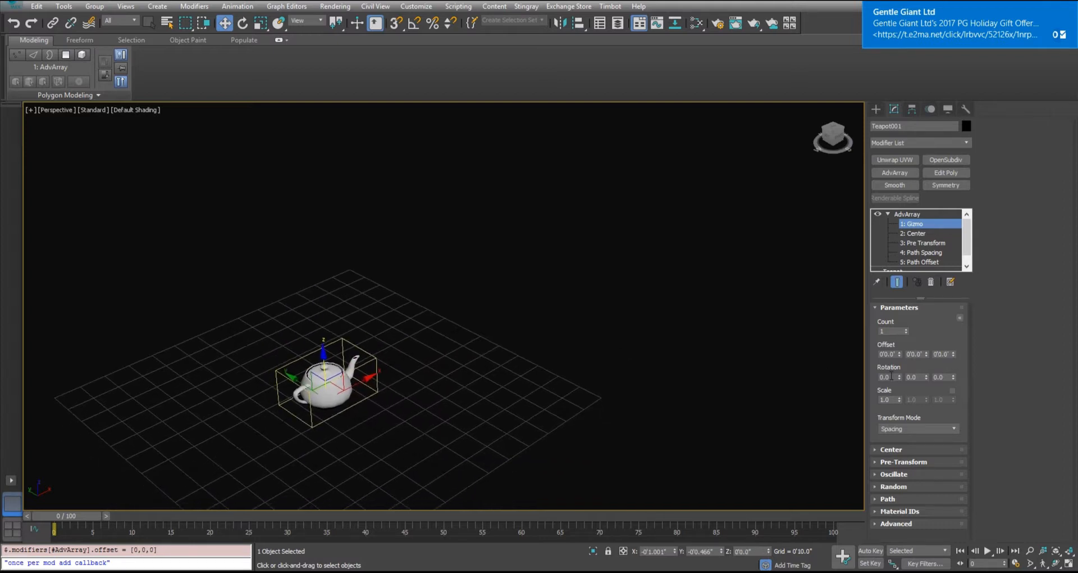
Set the AdvArray transform mode to Object Bounds.
click(917, 428)
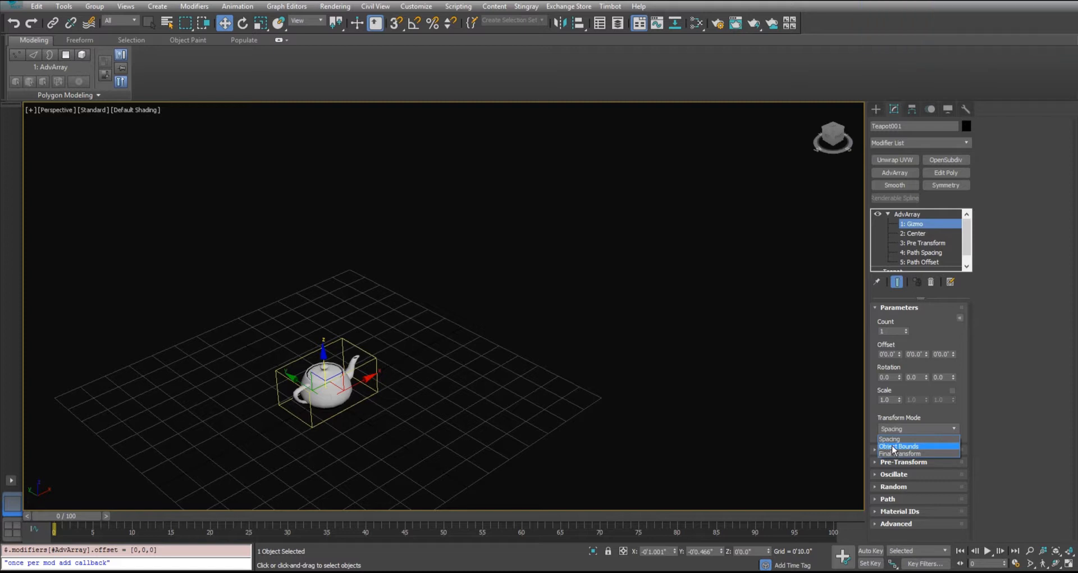
click(899, 446)
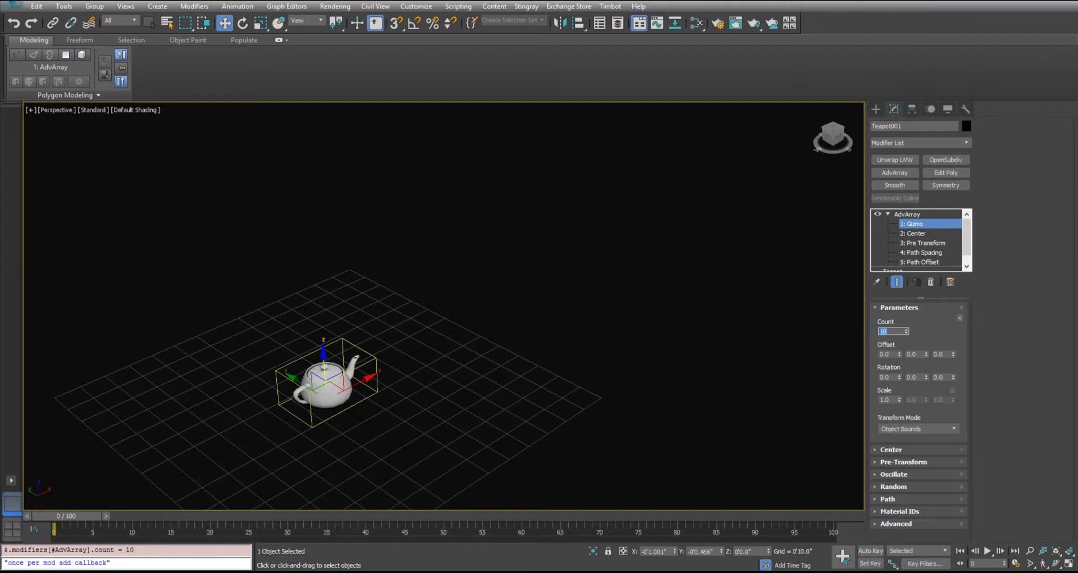
mouse_move(901, 358)
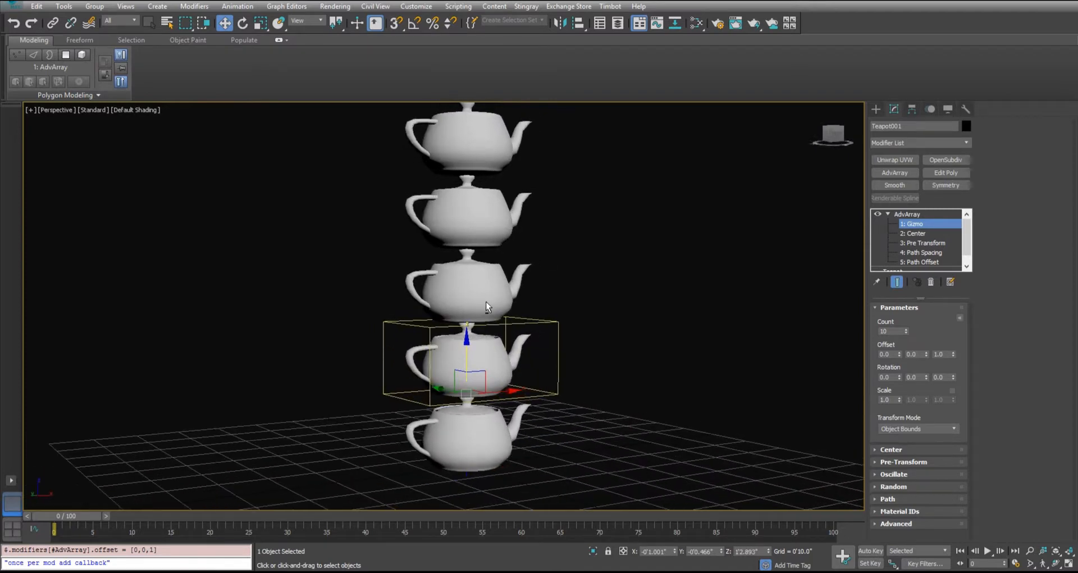
mouse_move(896, 364)
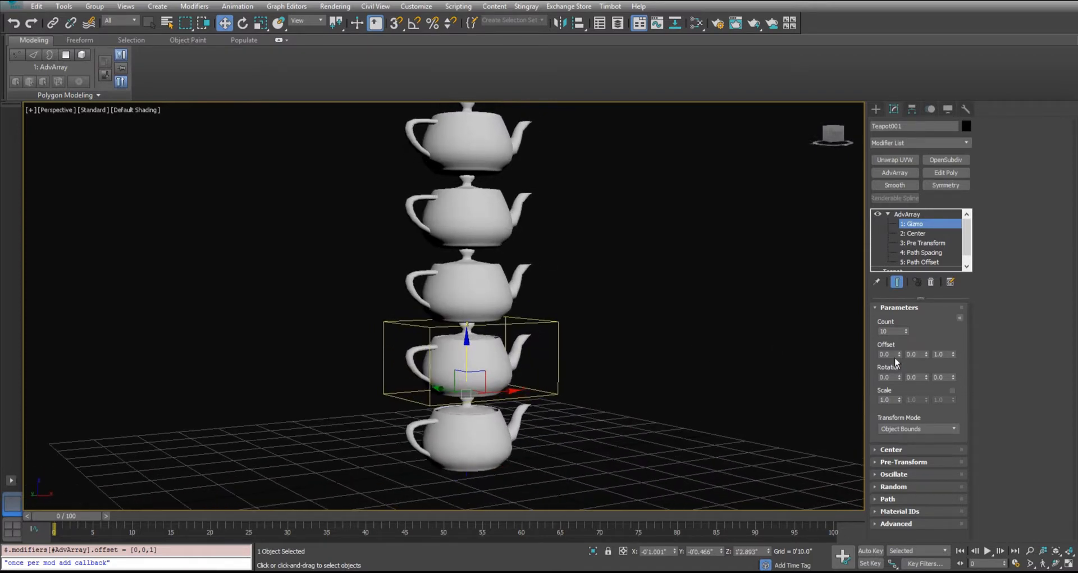
Adjust the base Teapot's Radius spinner to about 10.59.
click(908, 214)
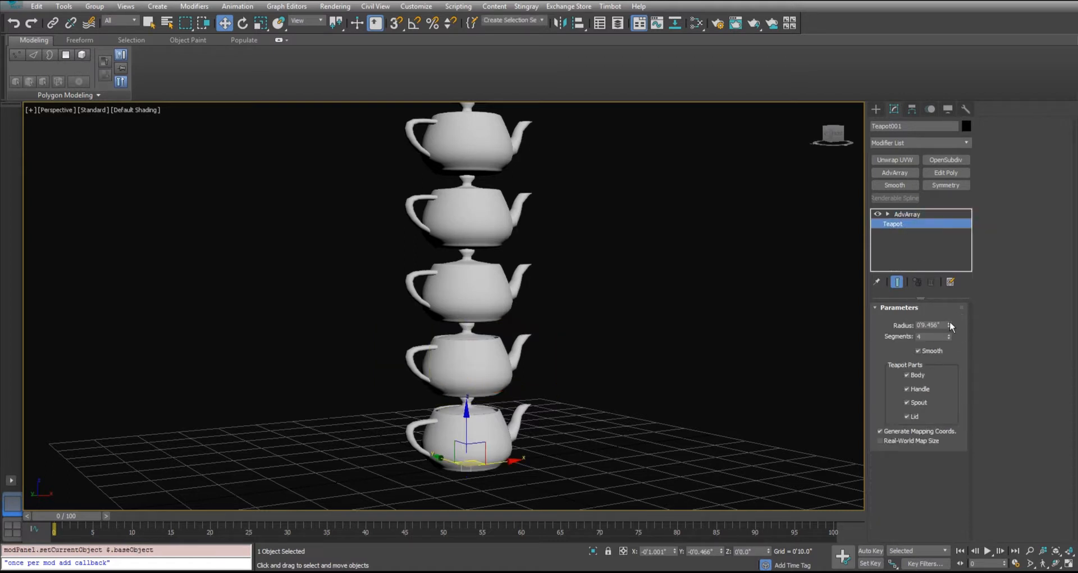
drag(950, 324, 950, 334)
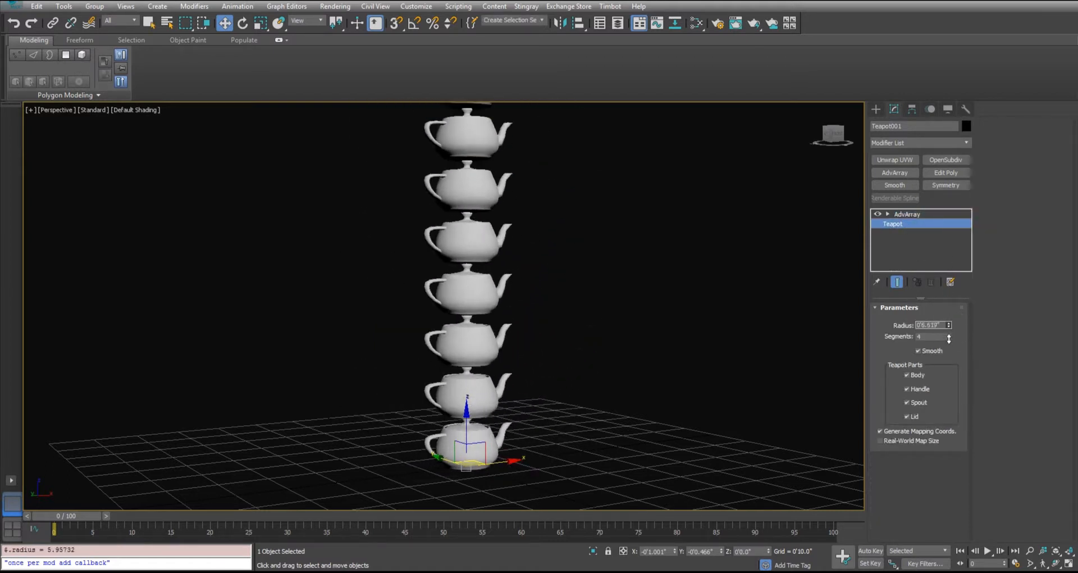
drag(948, 325, 948, 316)
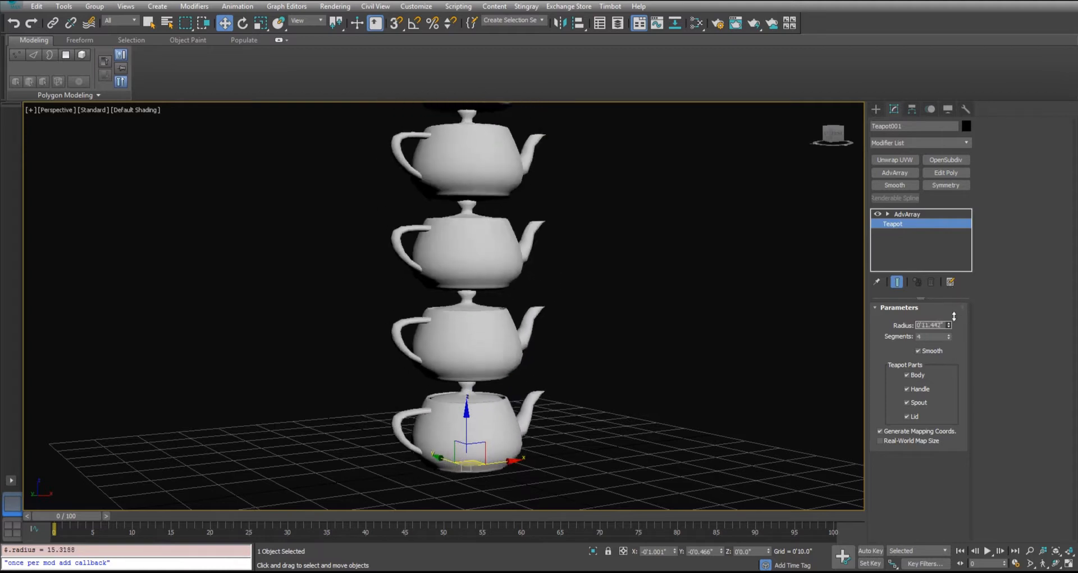
drag(951, 322, 950, 327)
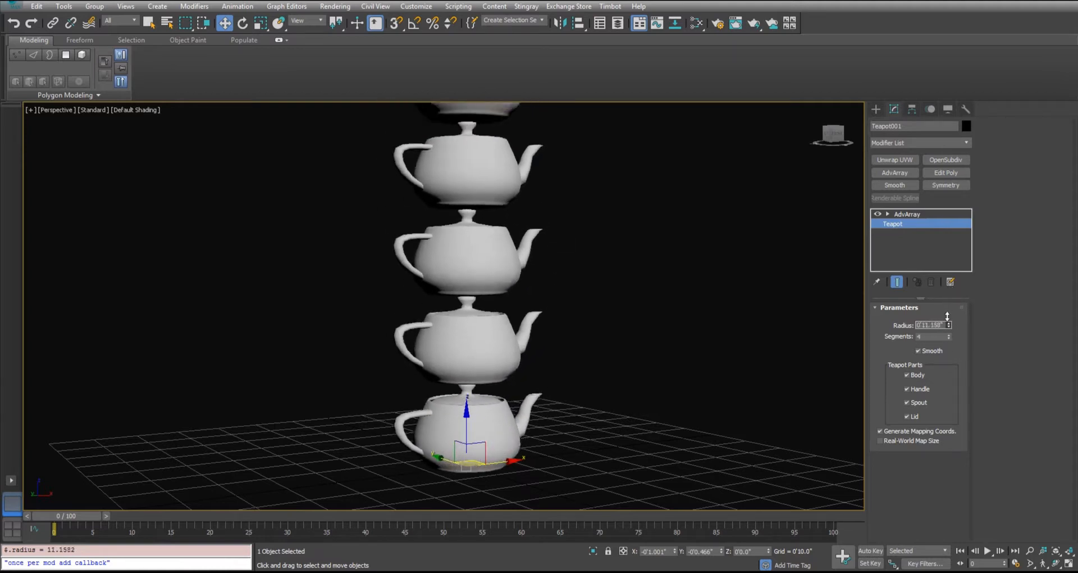
drag(947, 323, 947, 326)
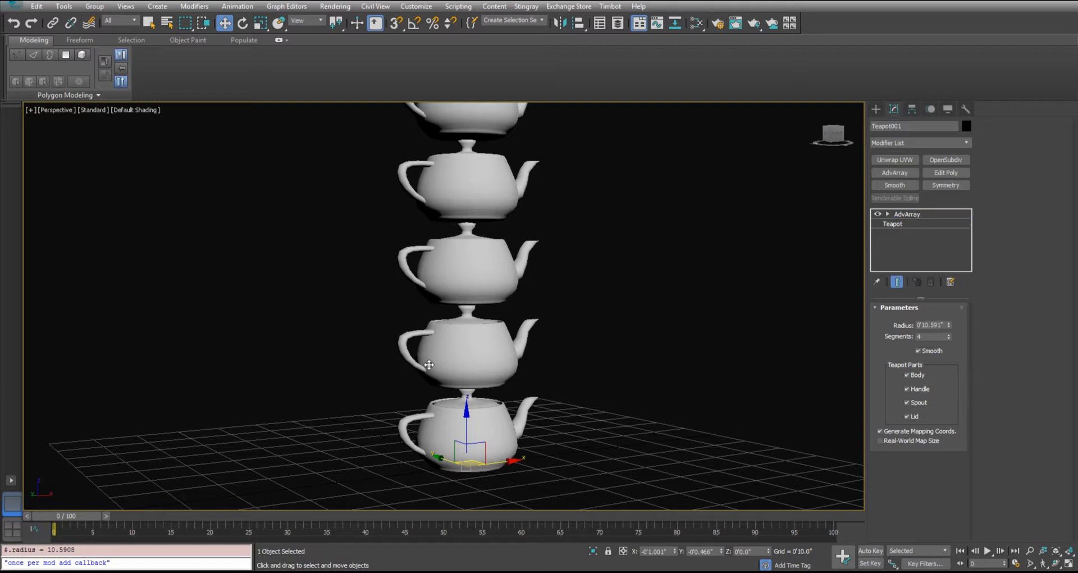
Switch AdvArray to Final Transform mode and set the row count to seven teapots.
click(907, 214)
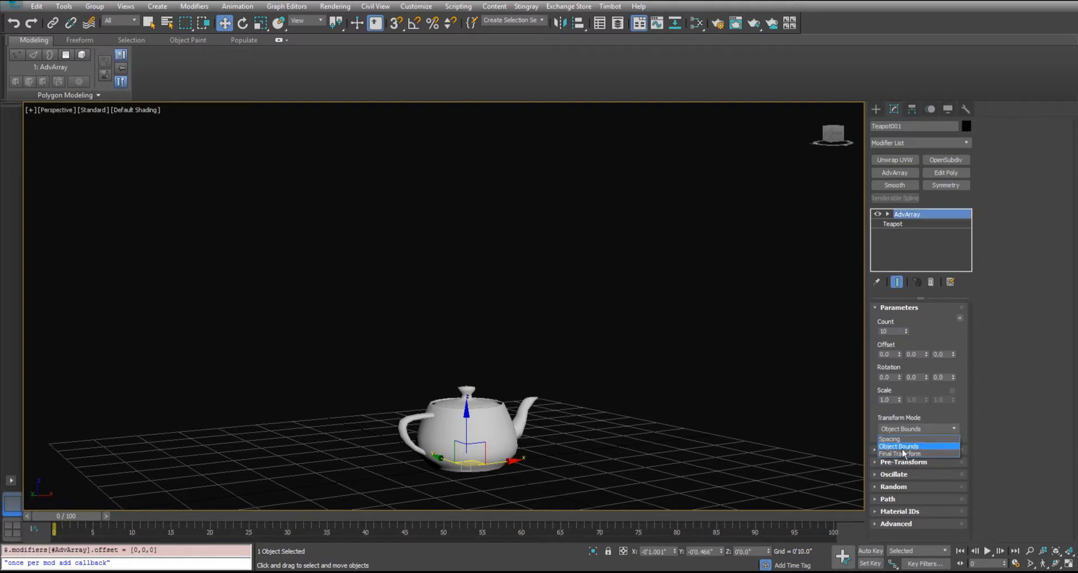
click(900, 453)
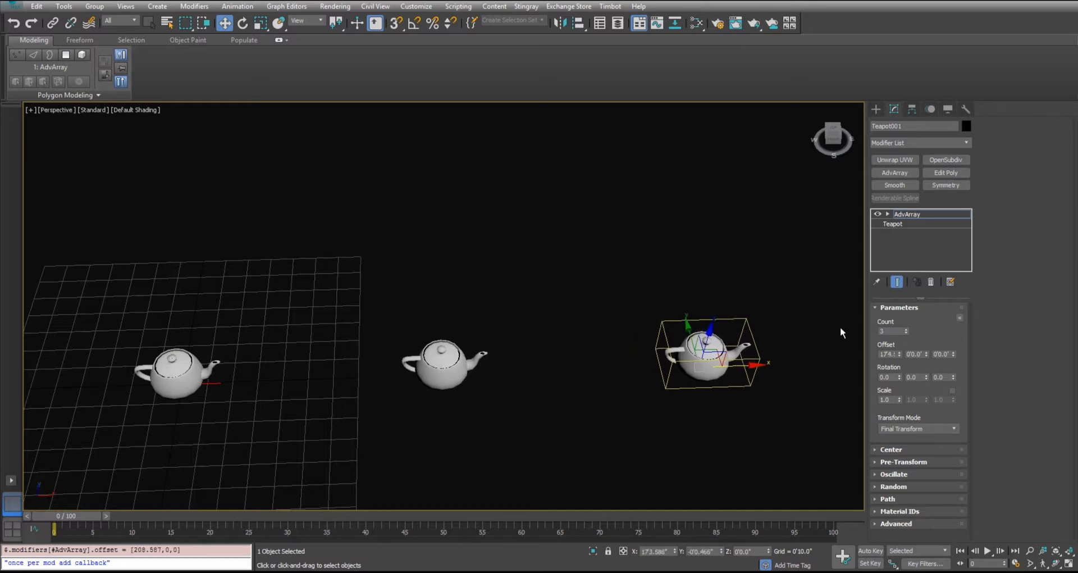
click(905, 328)
text(7)
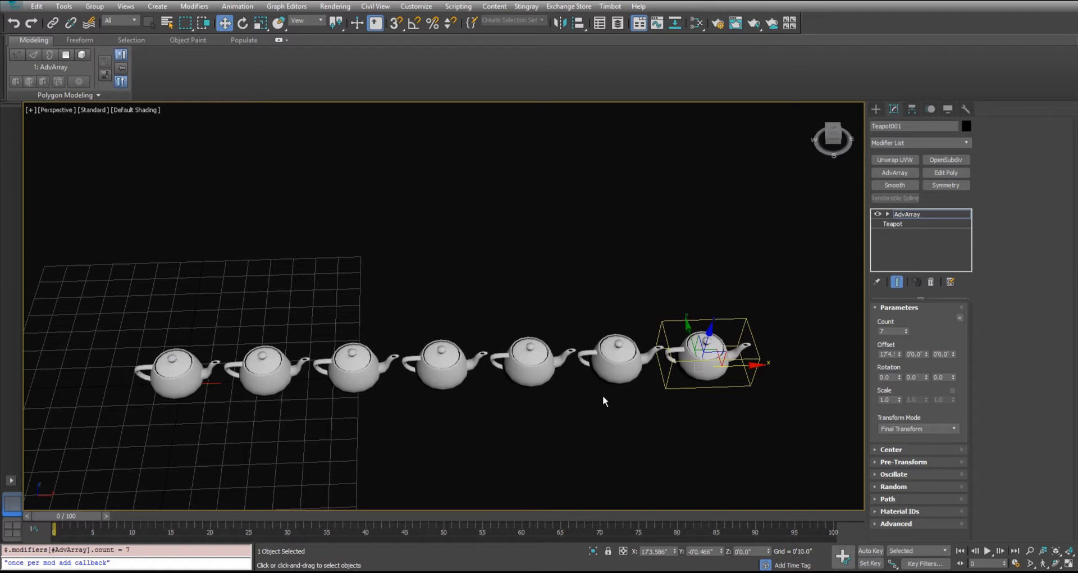
mouse_move(911, 337)
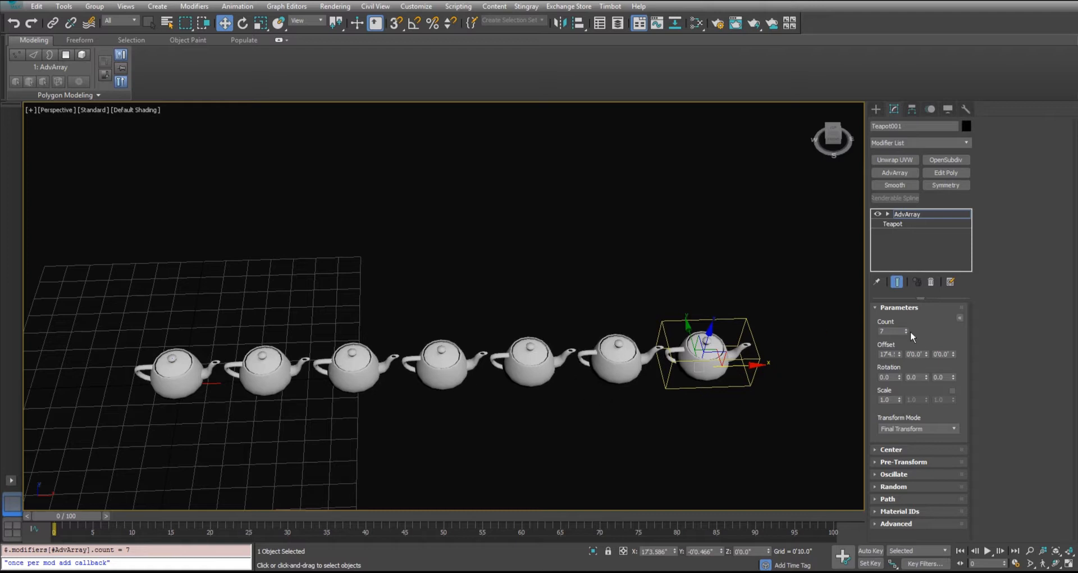
click(906, 329)
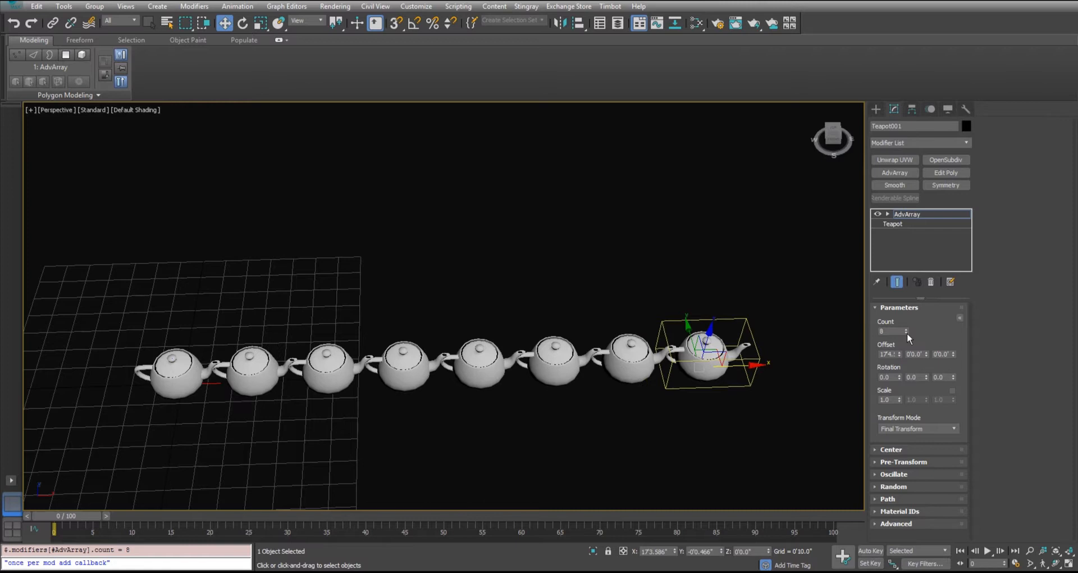
click(906, 334)
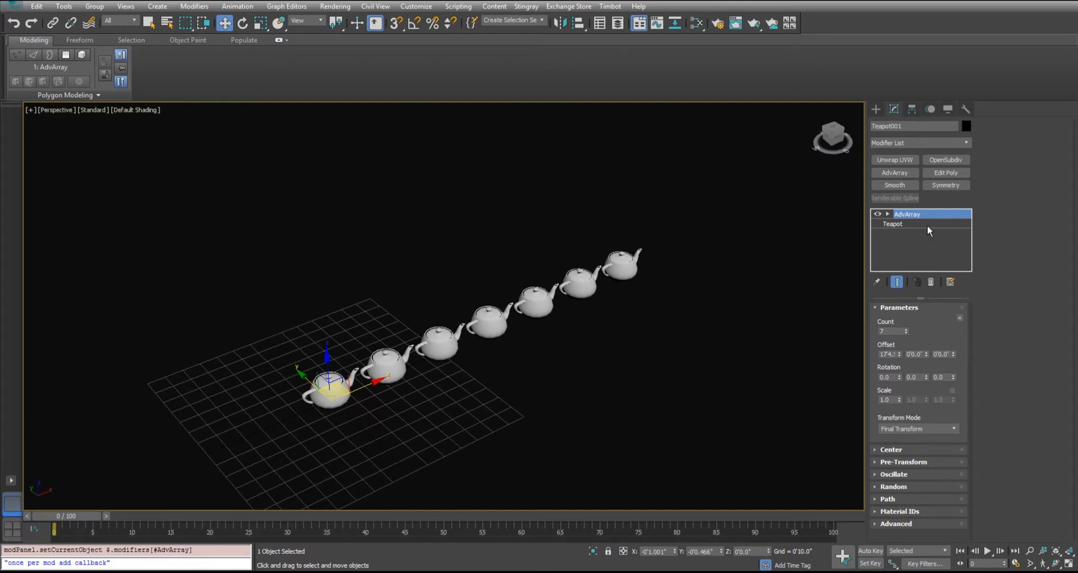
mouse_move(924, 334)
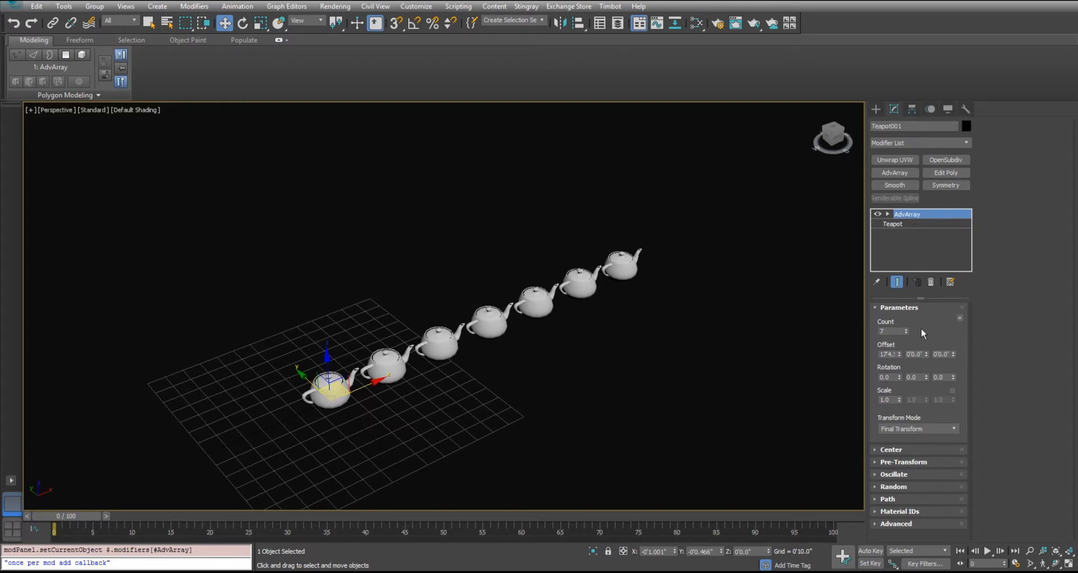
mouse_move(515, 366)
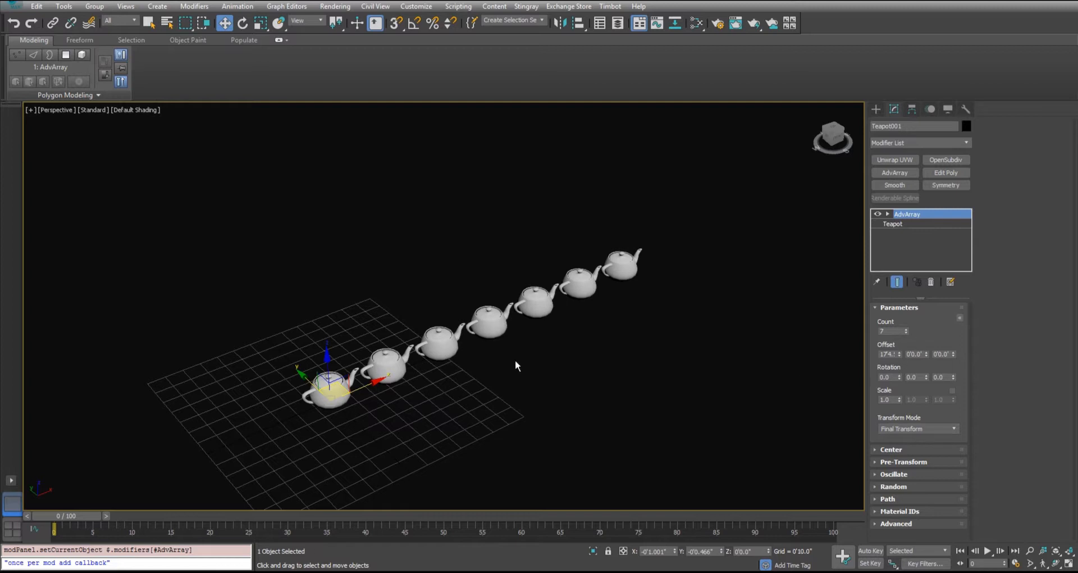
mouse_move(689, 278)
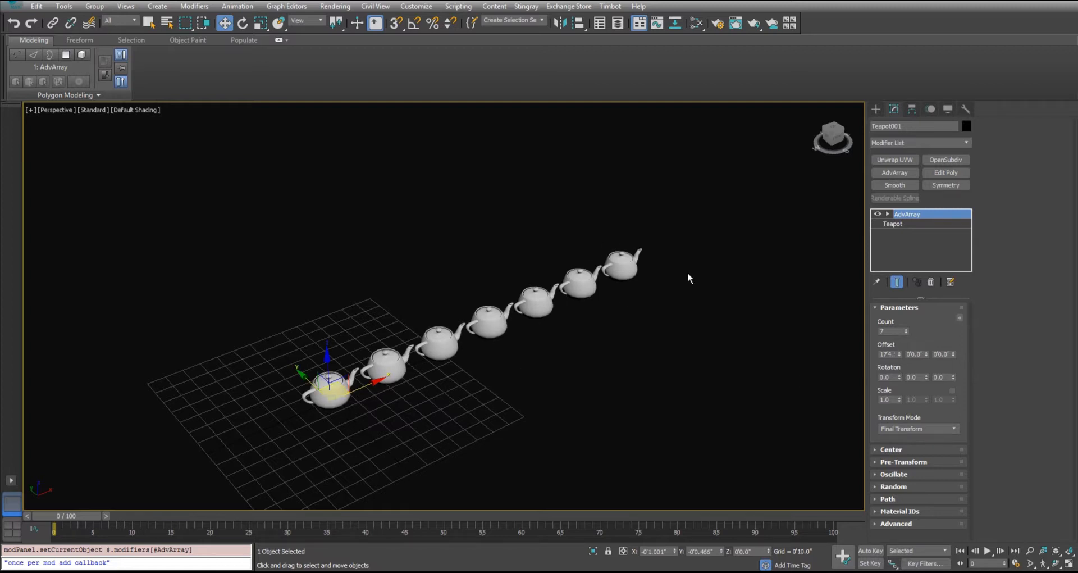
mouse_move(914, 169)
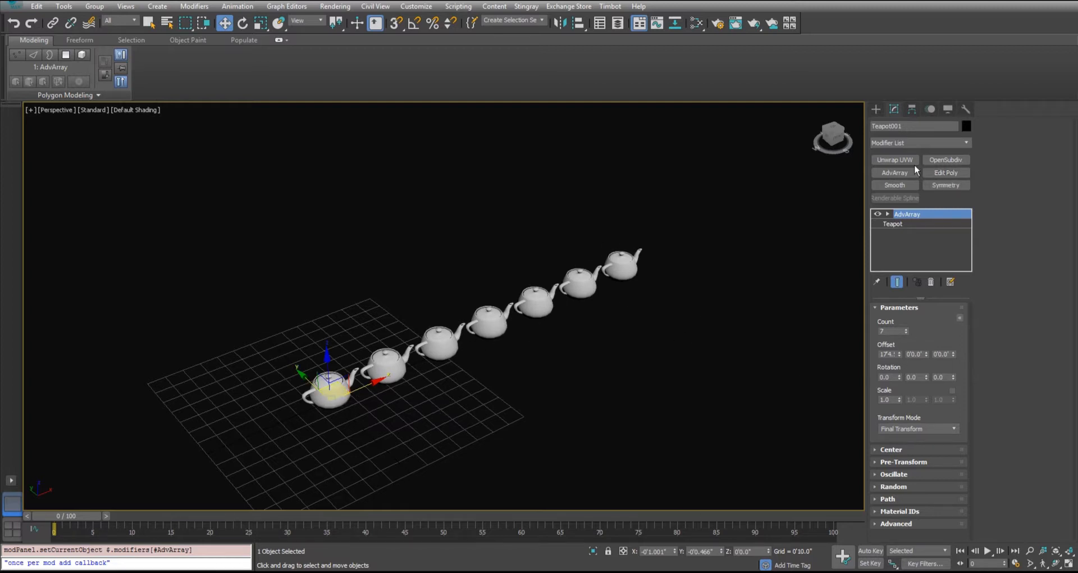
Add a second AdvArray and rename the two modifiers AdvArrayX and AdvArrayY.
click(895, 172)
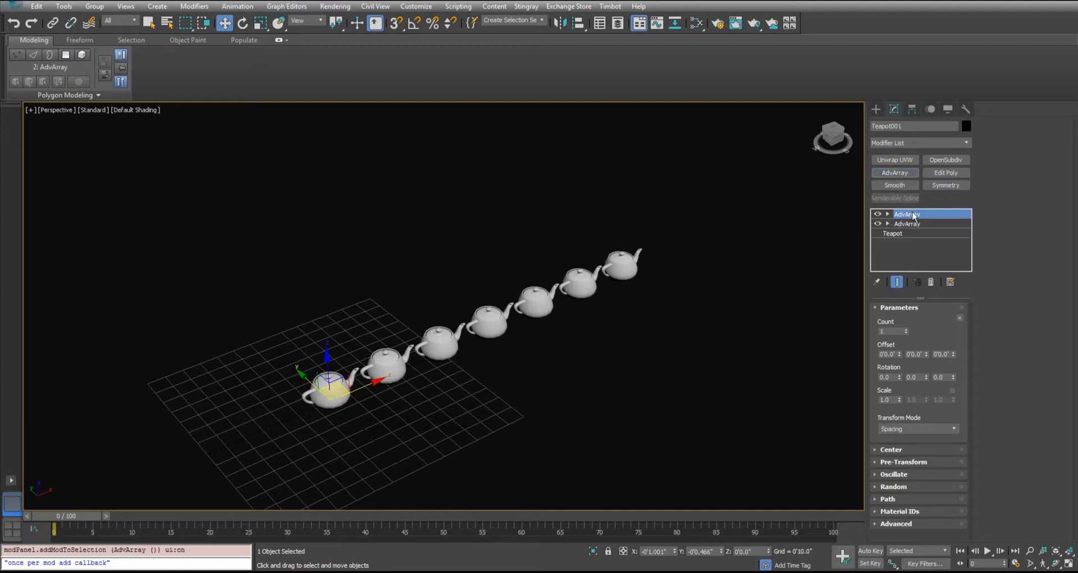
right_click(907, 223)
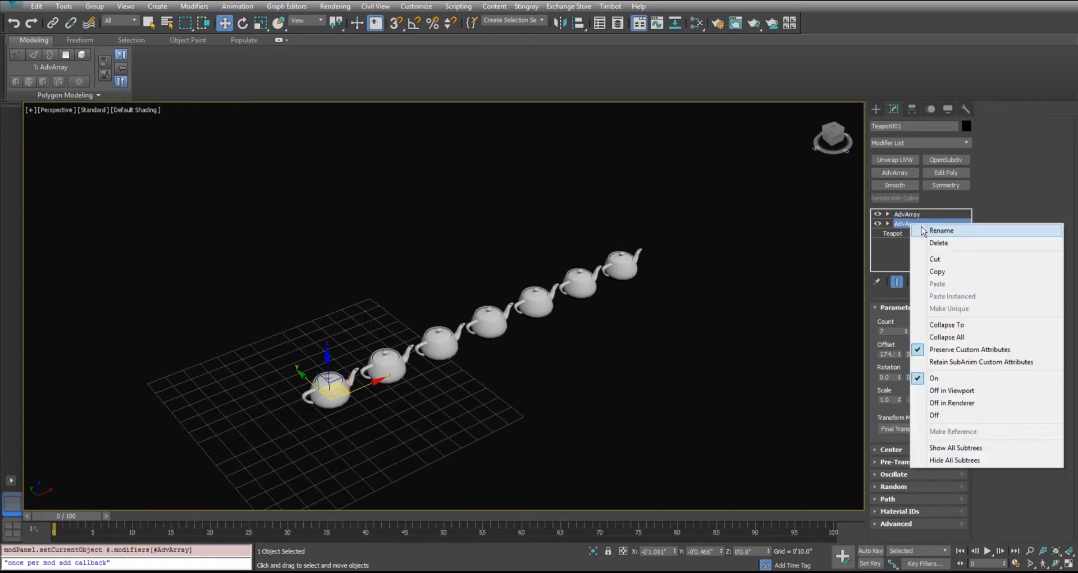
click(942, 231)
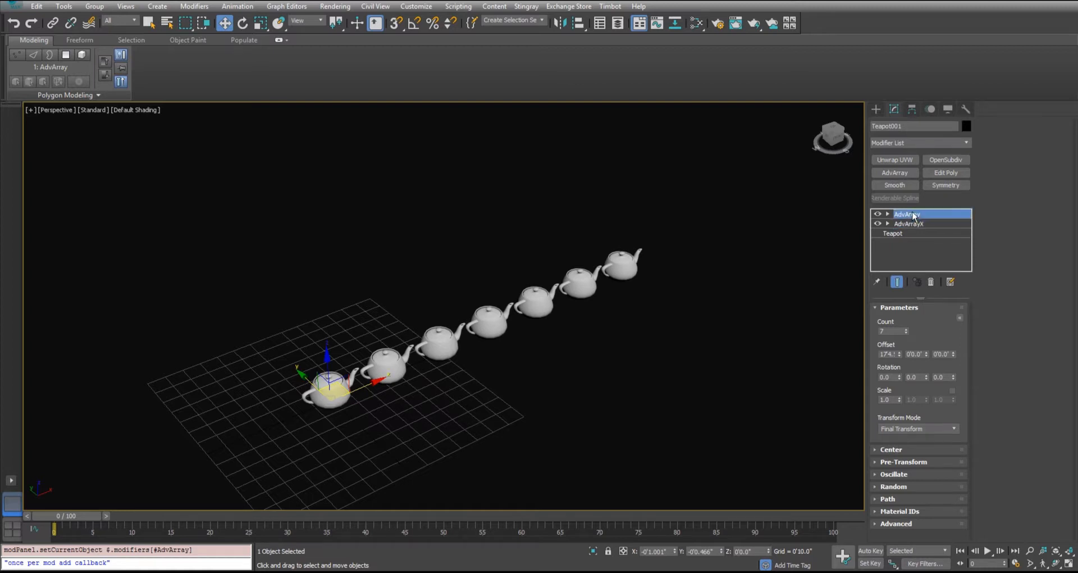
right_click(906, 214)
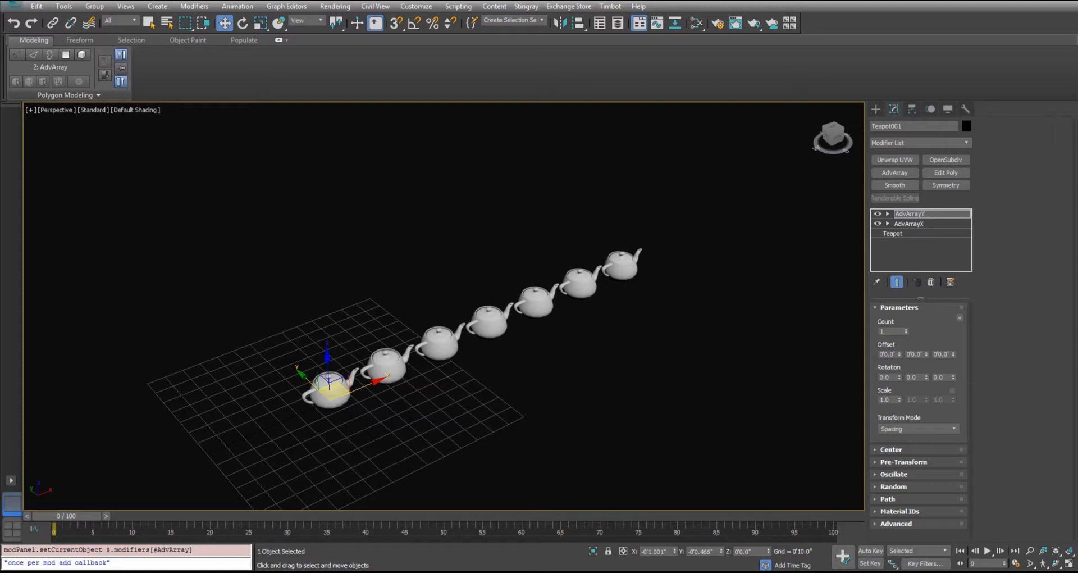
Set AdvArrayY to count 10 in Final Transform mode and add a third AdvArray.
click(909, 214)
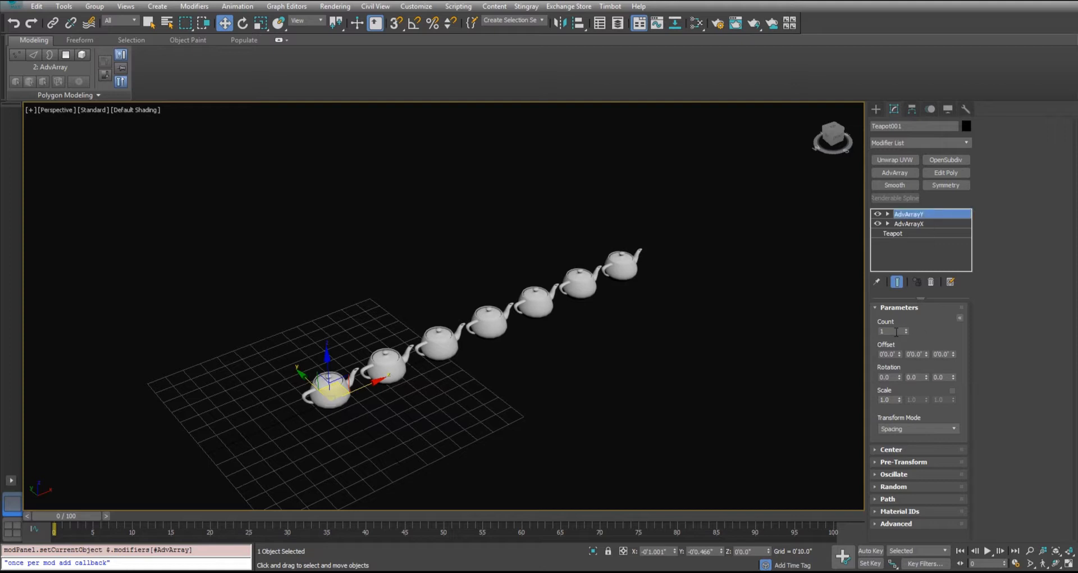
text(10)
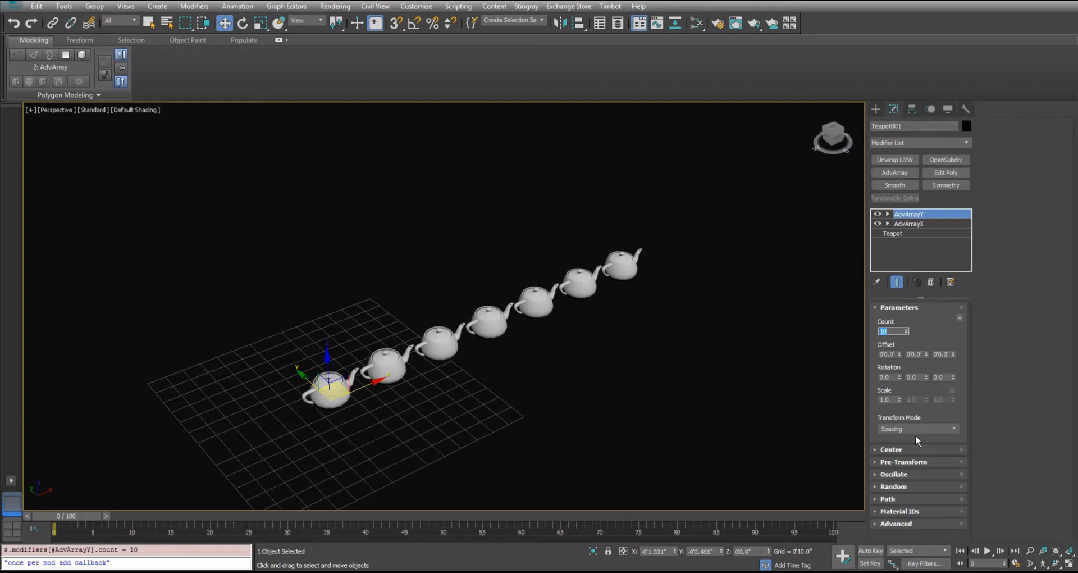
click(918, 429)
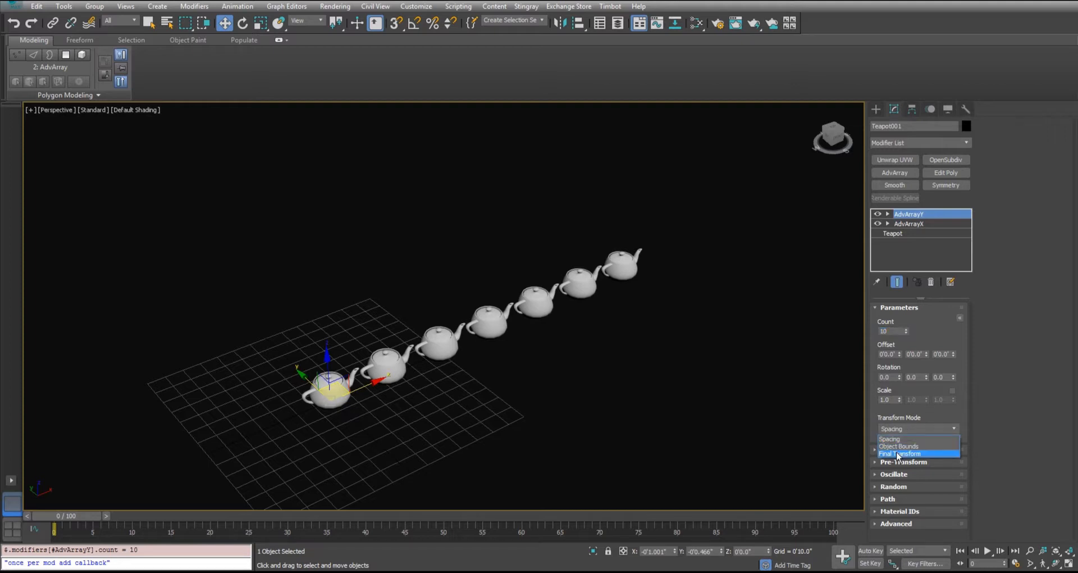
click(899, 453)
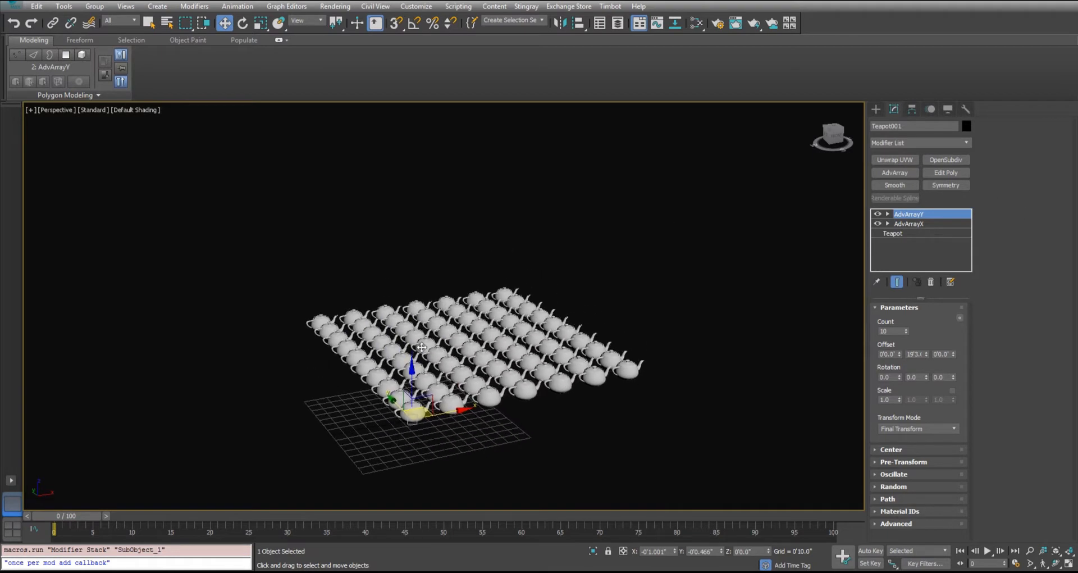
click(894, 172)
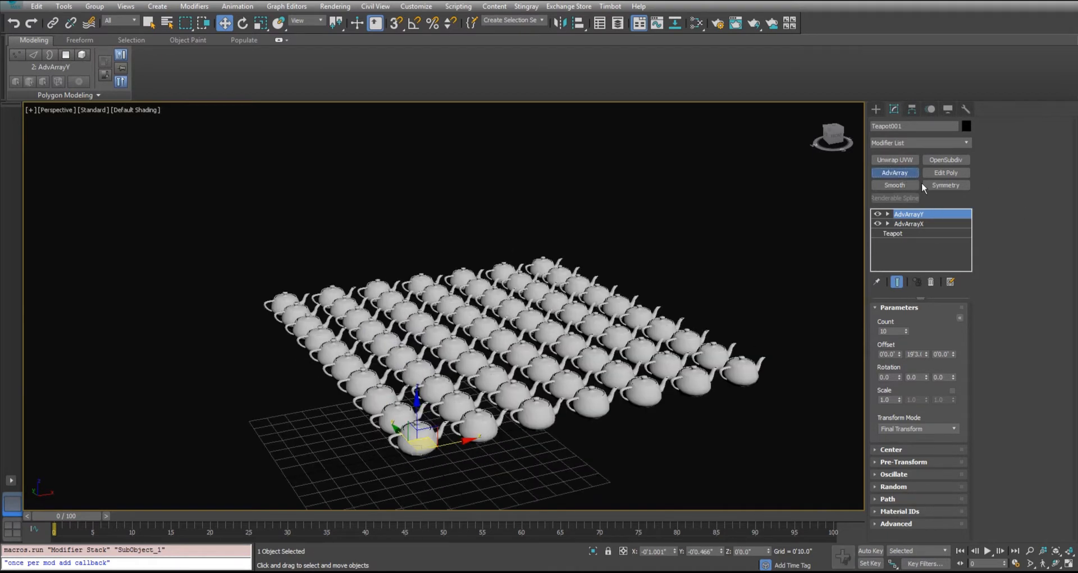
Rename the third array modifier to AdvArrayZ and select it for editing.
right_click(909, 214)
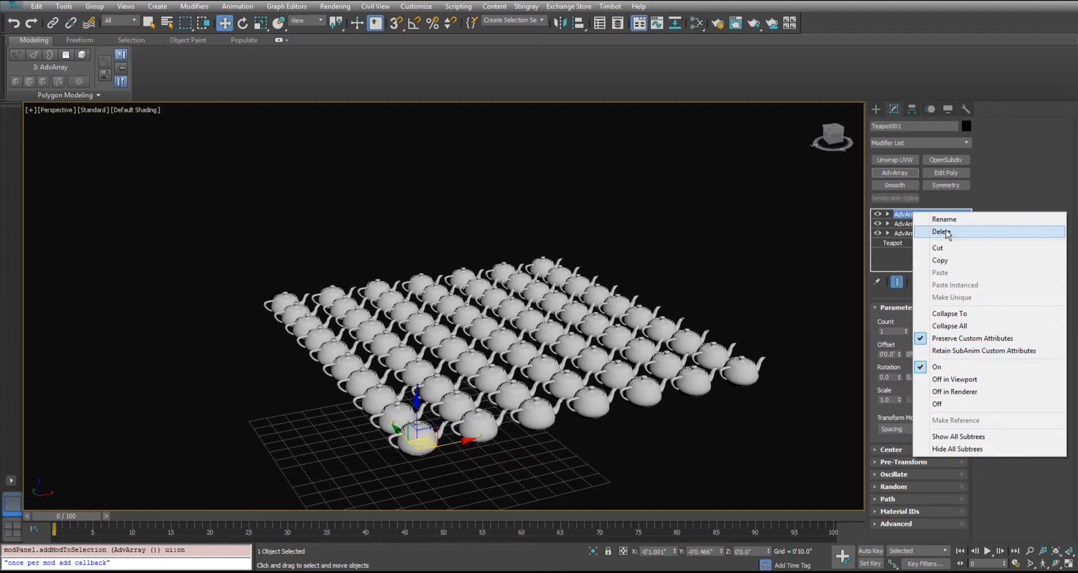
click(943, 219)
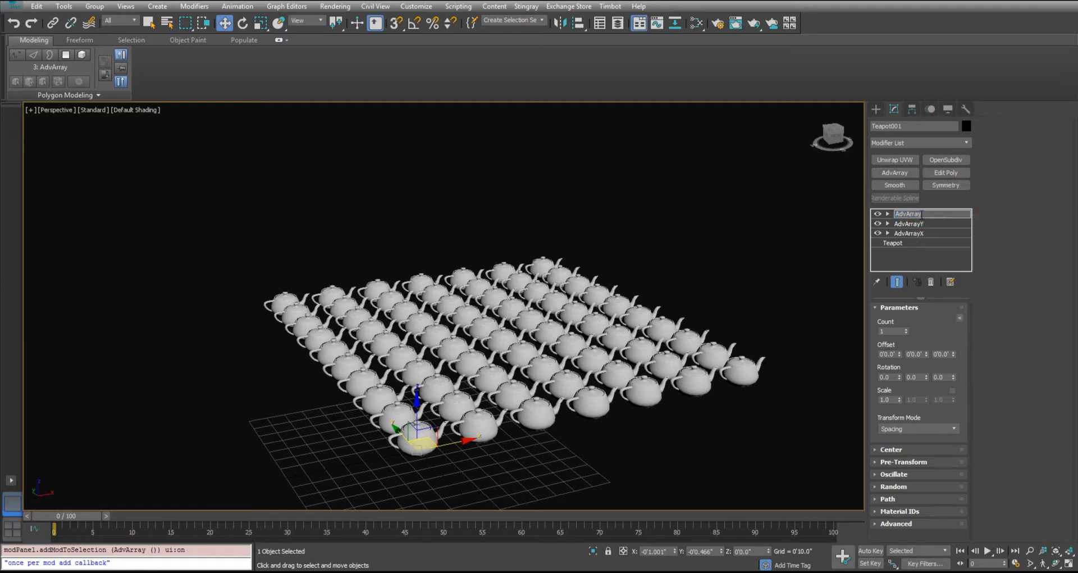
click(909, 214)
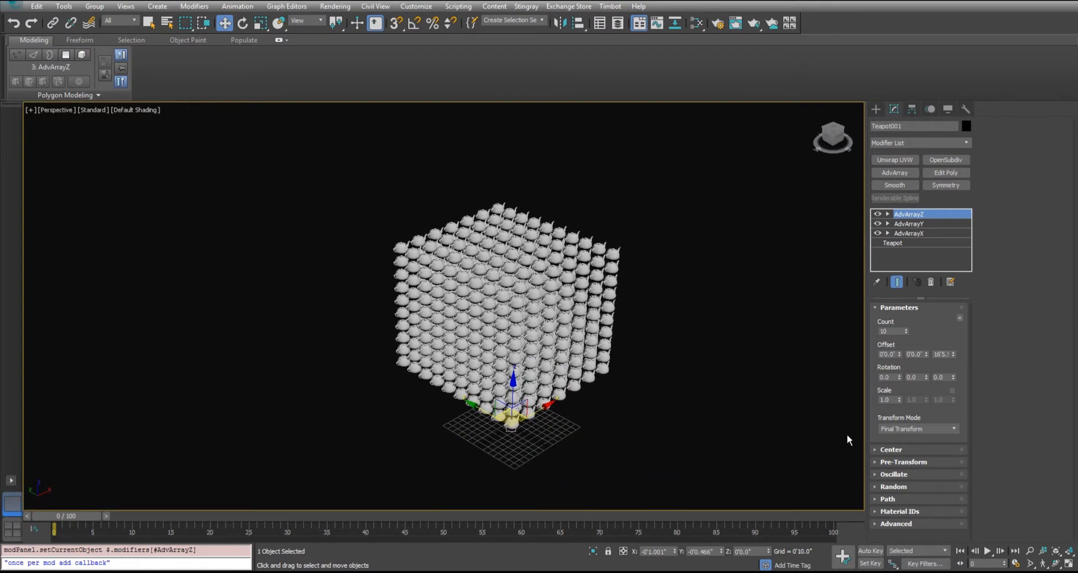
mouse_move(947, 374)
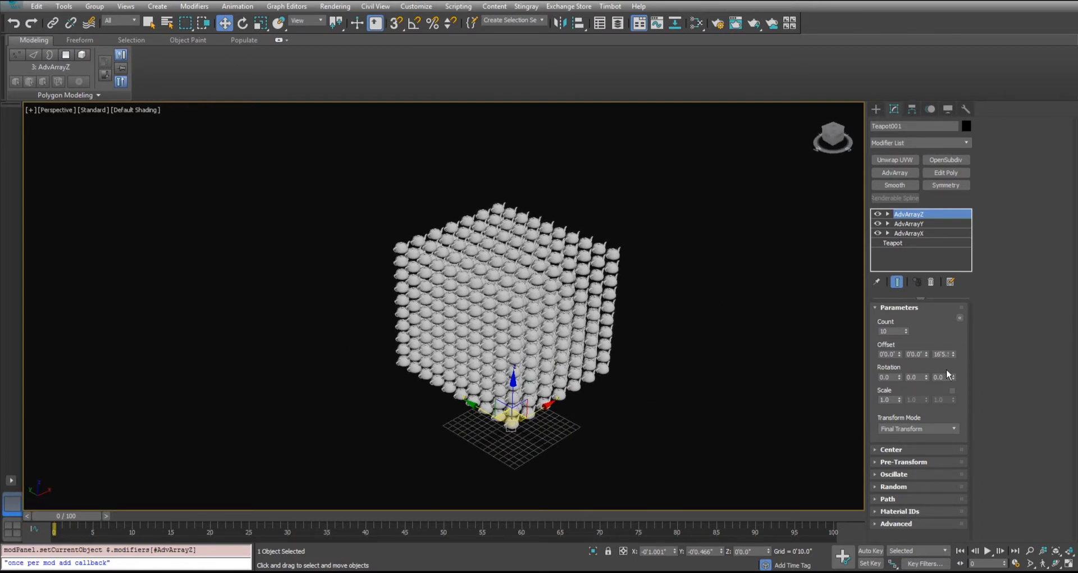
click(891, 449)
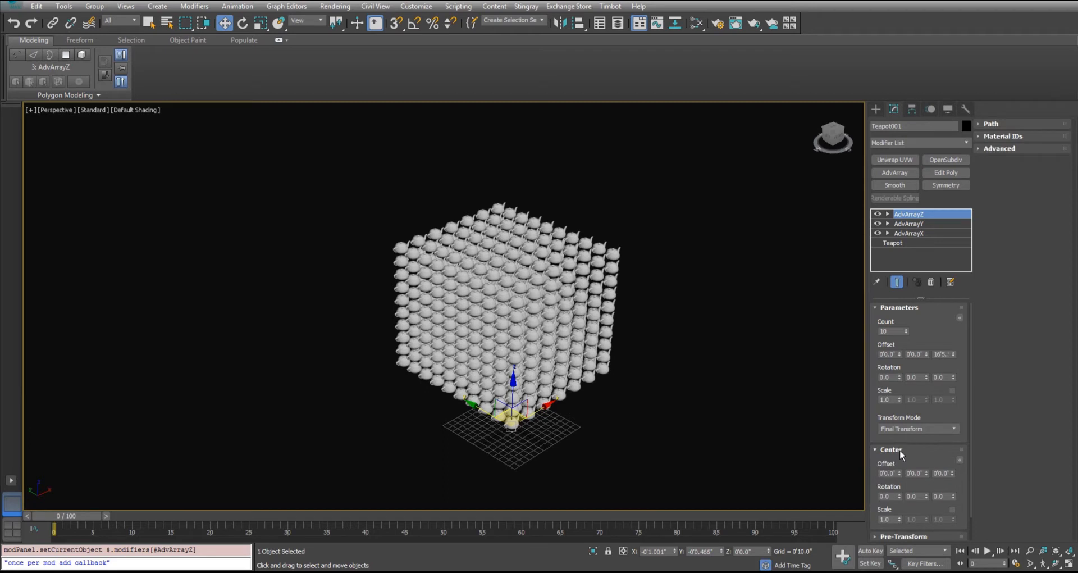
click(891, 449)
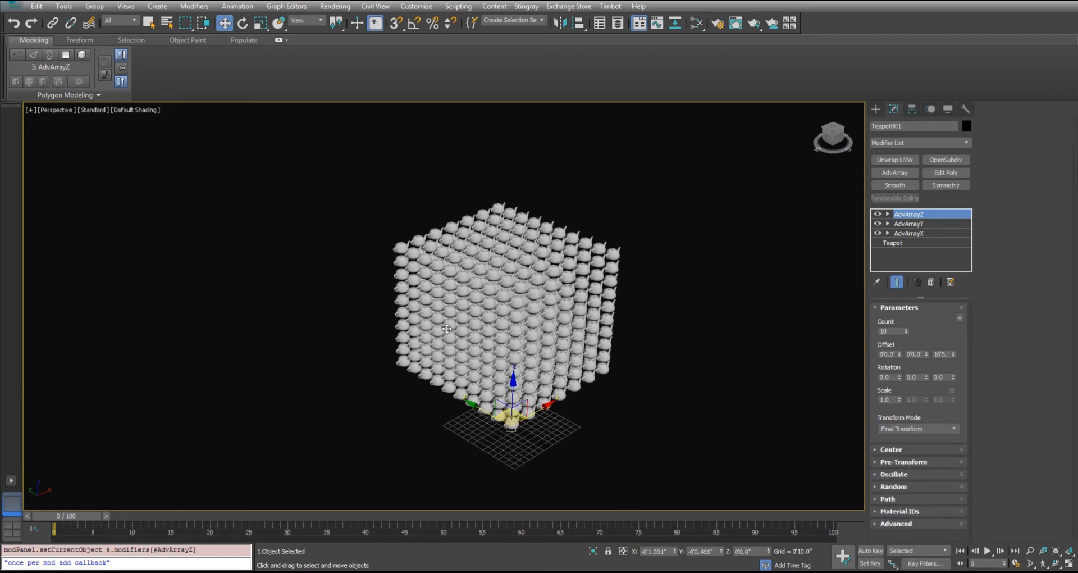
mouse_move(903, 470)
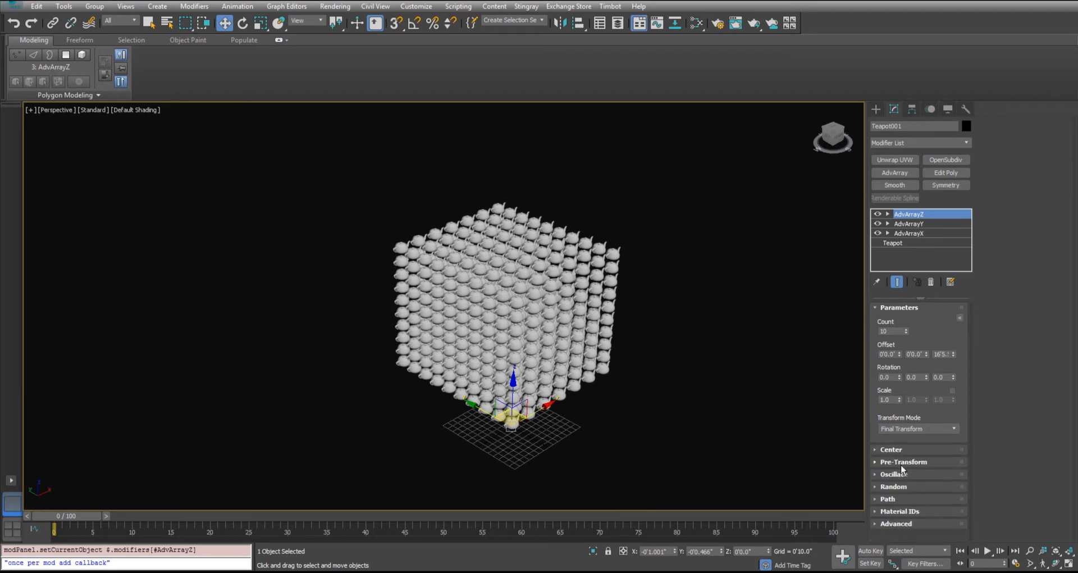